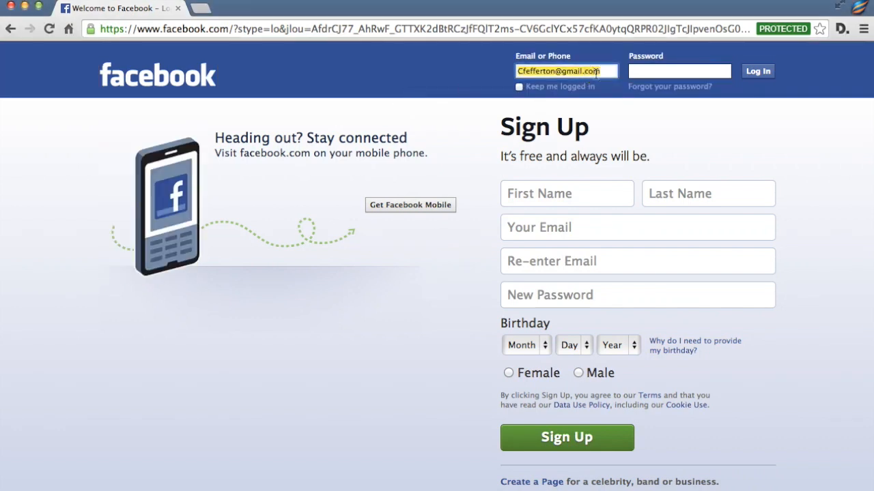
Enter the account's email address and password in the login fields.
{"action": "left_click", "coordinate": [679, 71]}
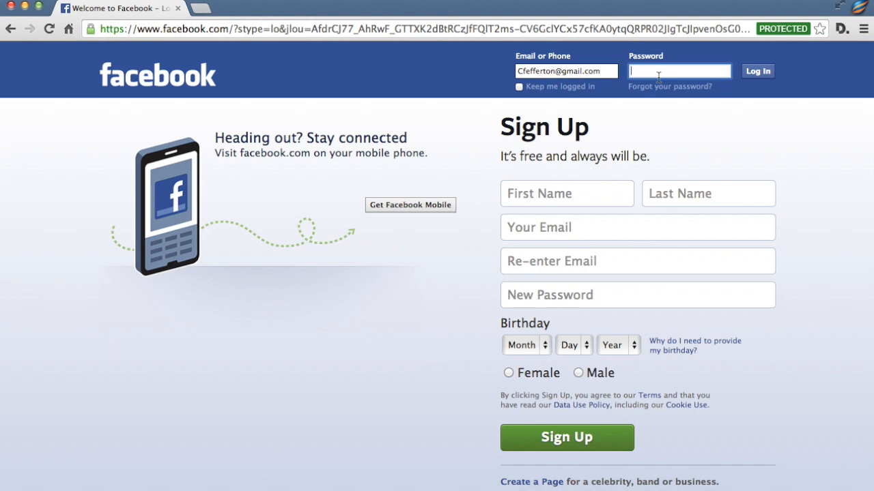
{"action": "type", "text": "password"}
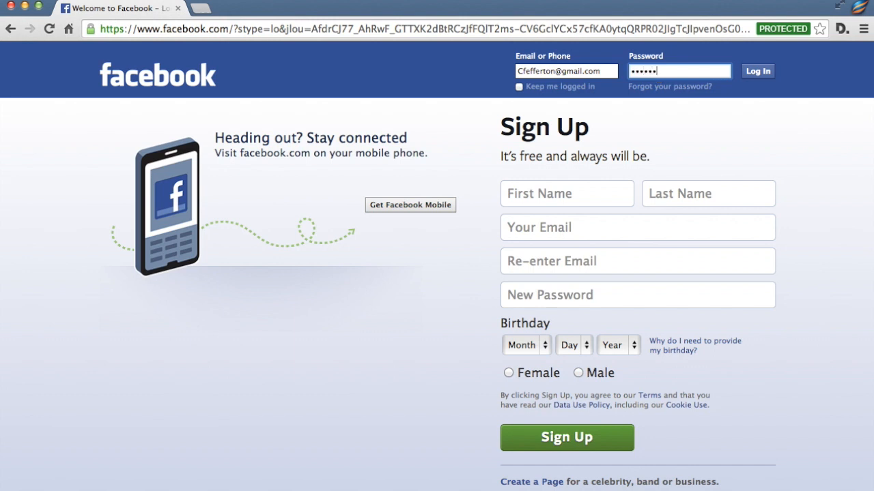
{"action": "type", "text": "•••••"}
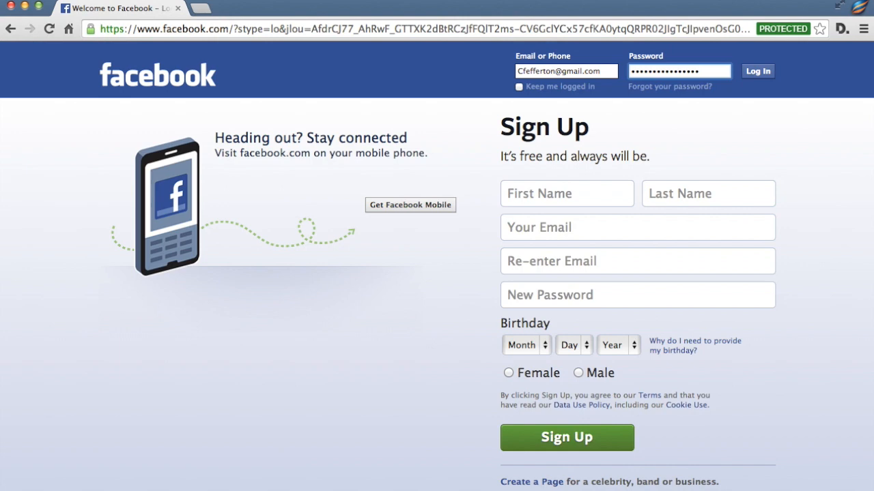
{"action": "mouse_move", "coordinate": [783, 63]}
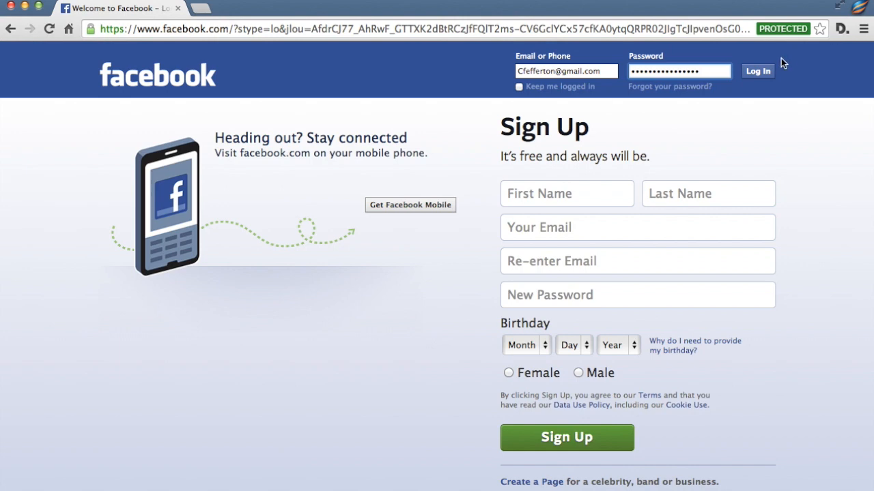
Log in and wait for the News Feed to load.
{"action": "left_click", "coordinate": [756, 71]}
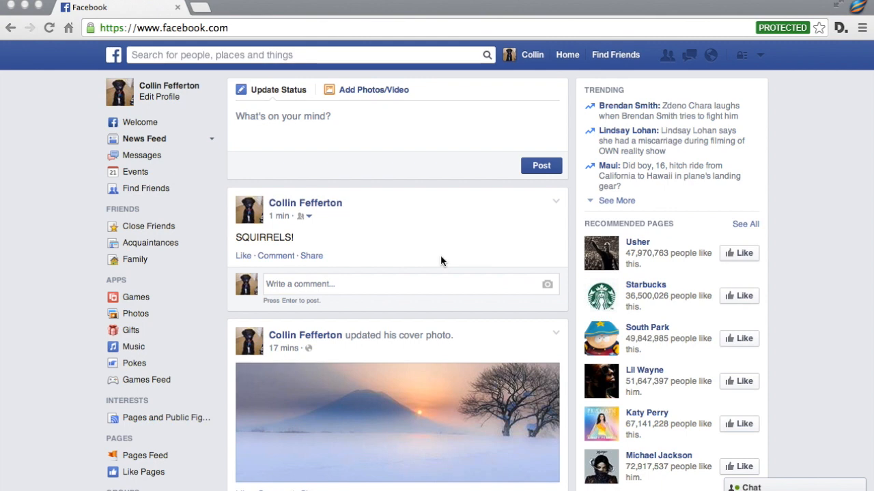
{"action": "mouse_move", "coordinate": [450, 235]}
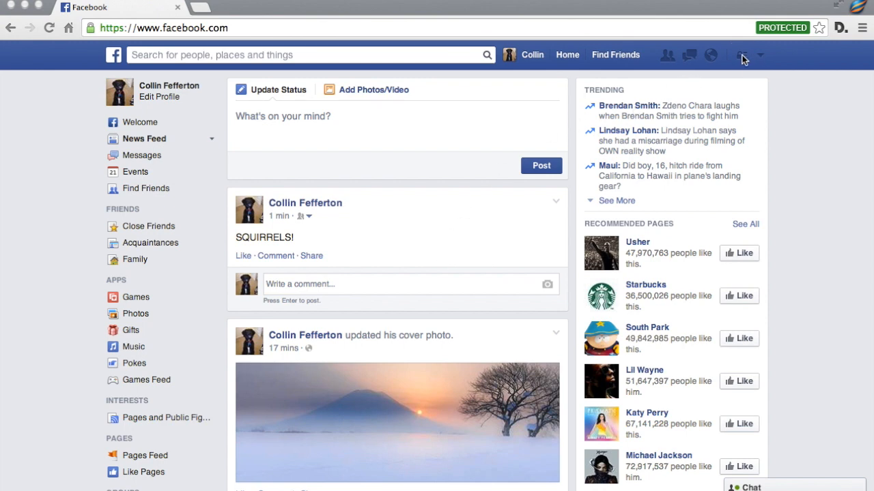
Reach General Account Settings via Privacy Shortcuts and See More Settings.
{"action": "left_click", "coordinate": [740, 55]}
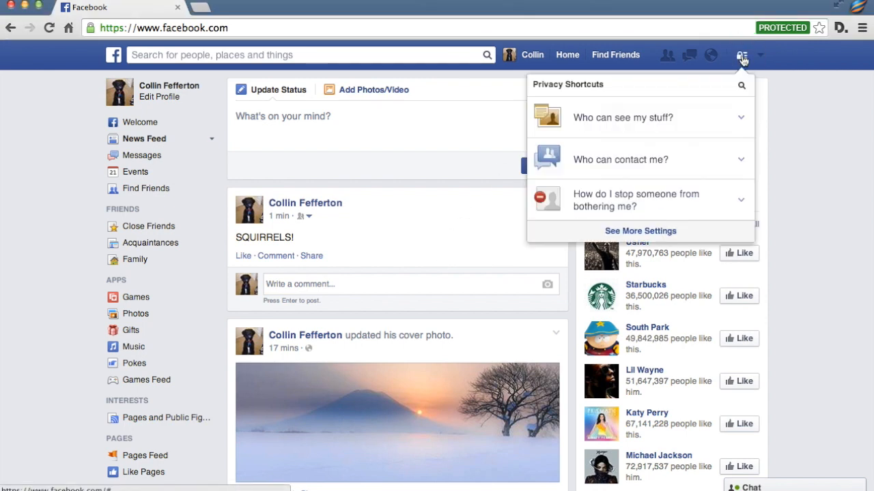
{"action": "left_click", "coordinate": [638, 231]}
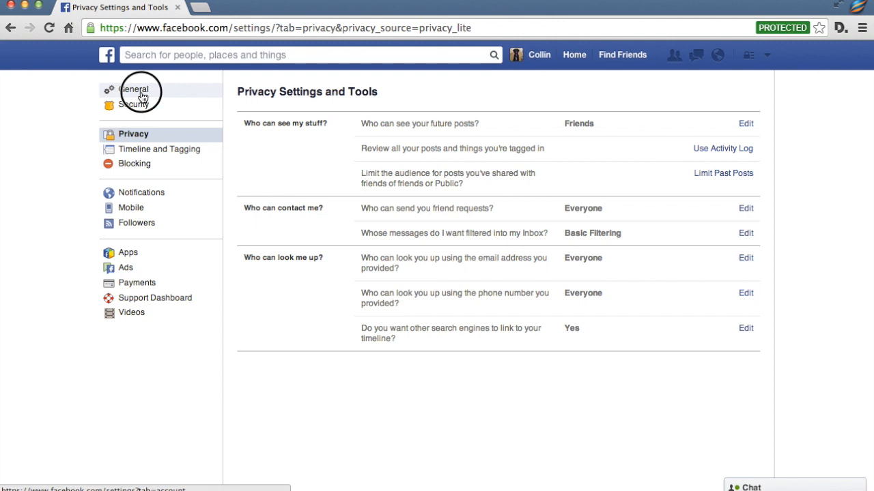
{"action": "left_click", "coordinate": [134, 90]}
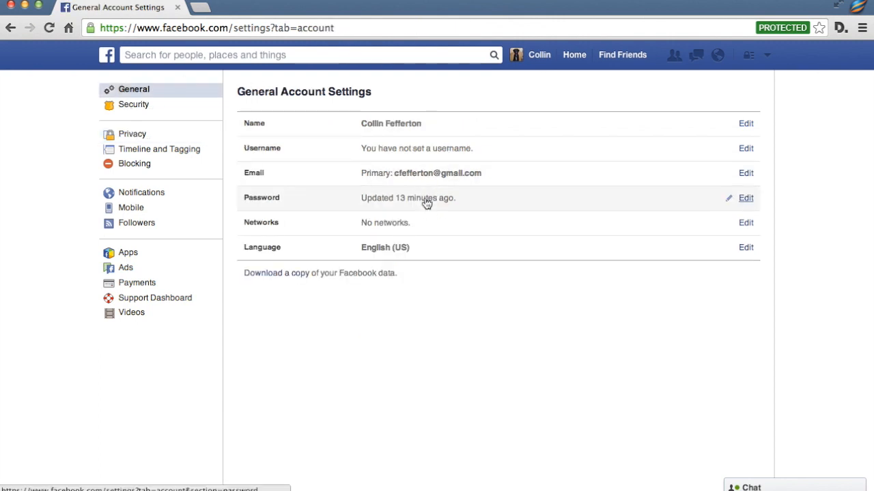
Edit the password: enter current, new and re-typed new password, then save changes.
{"action": "left_click", "coordinate": [745, 198]}
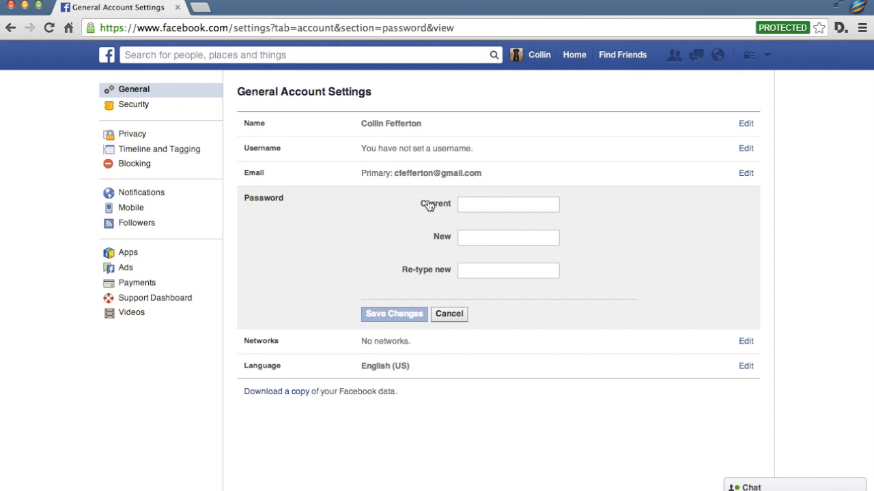
{"action": "left_click", "coordinate": [508, 205]}
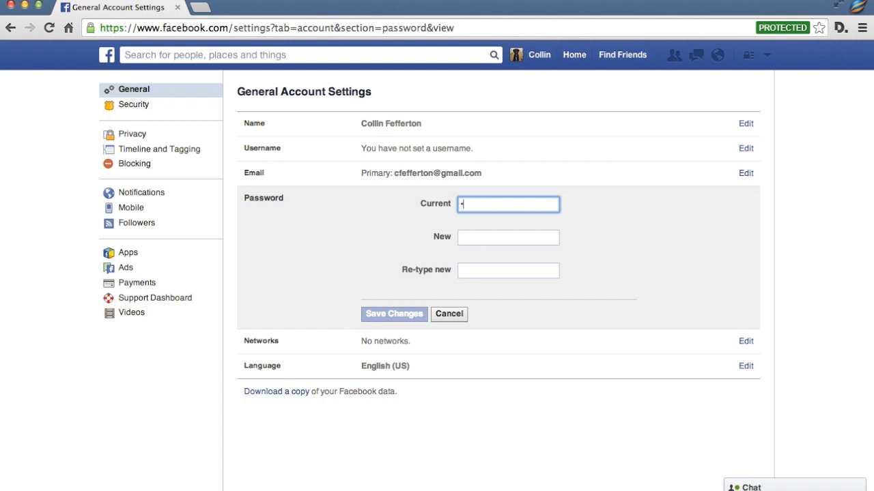
{"action": "type", "text": "password"}
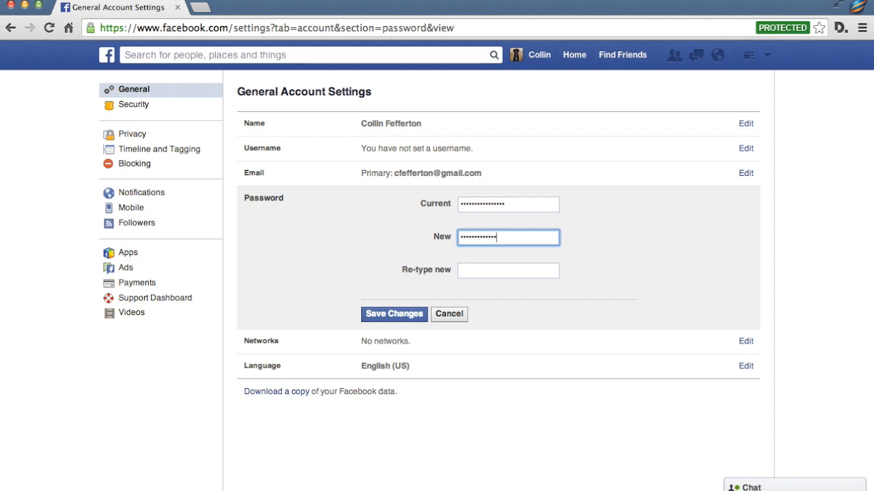
{"action": "left_click", "coordinate": [508, 270]}
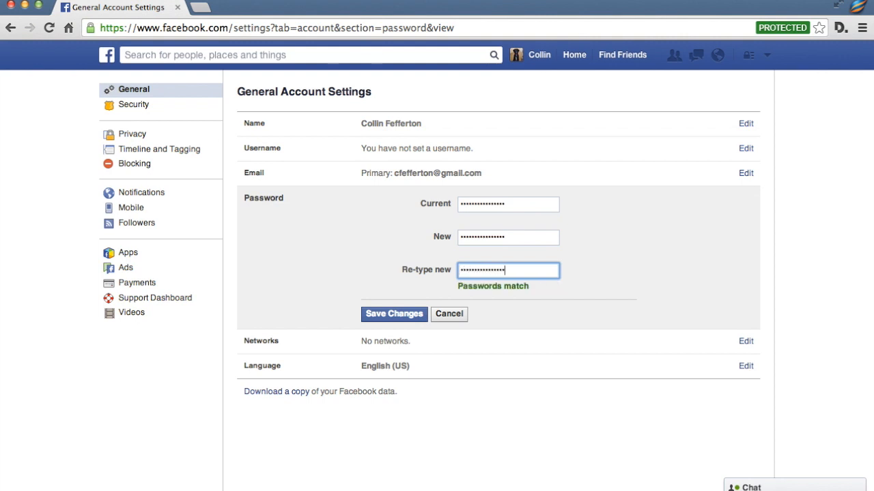
{"action": "left_click", "coordinate": [393, 314]}
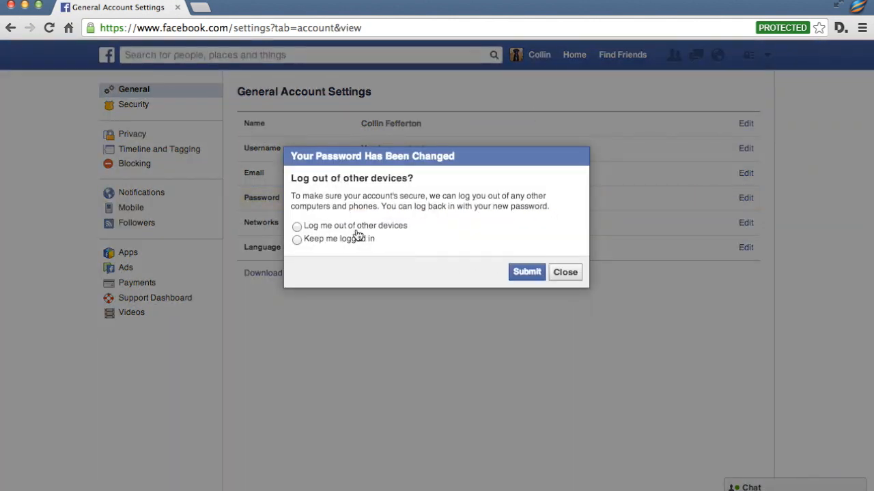
Choose 'Log me out of other devices' and submit the choice.
{"action": "left_click", "coordinate": [296, 227]}
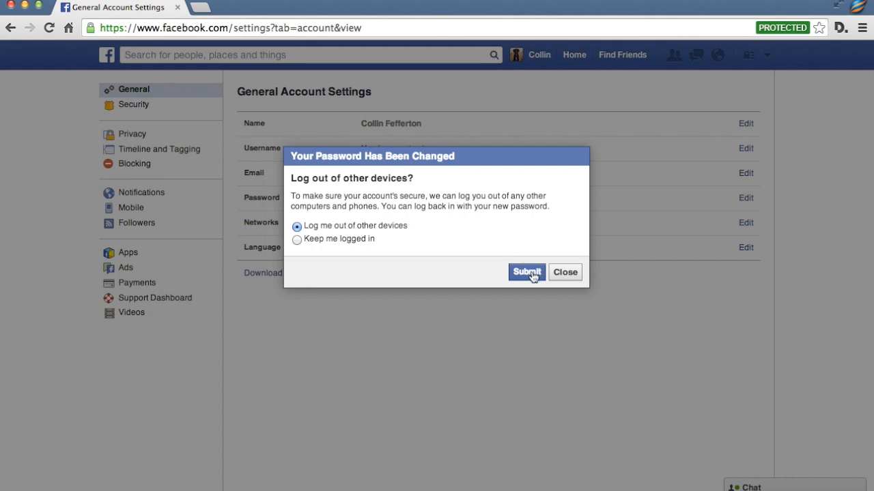
{"action": "left_click", "coordinate": [525, 272]}
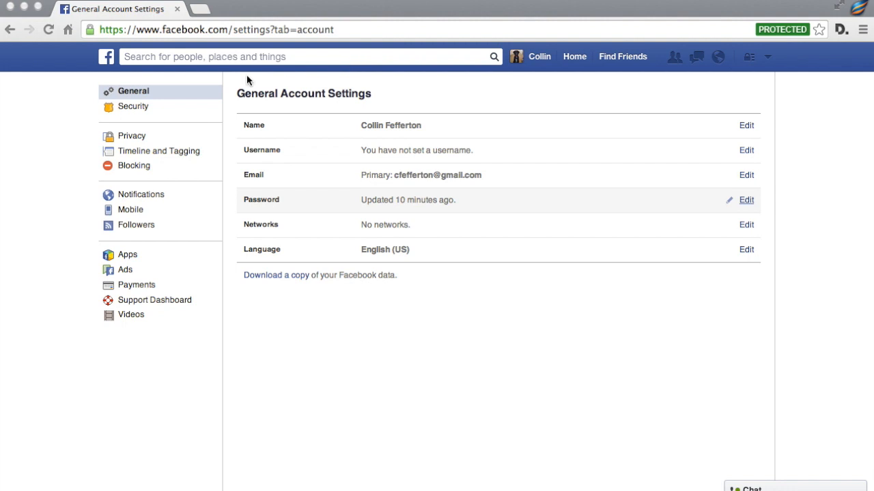
{"action": "mouse_move", "coordinate": [134, 221]}
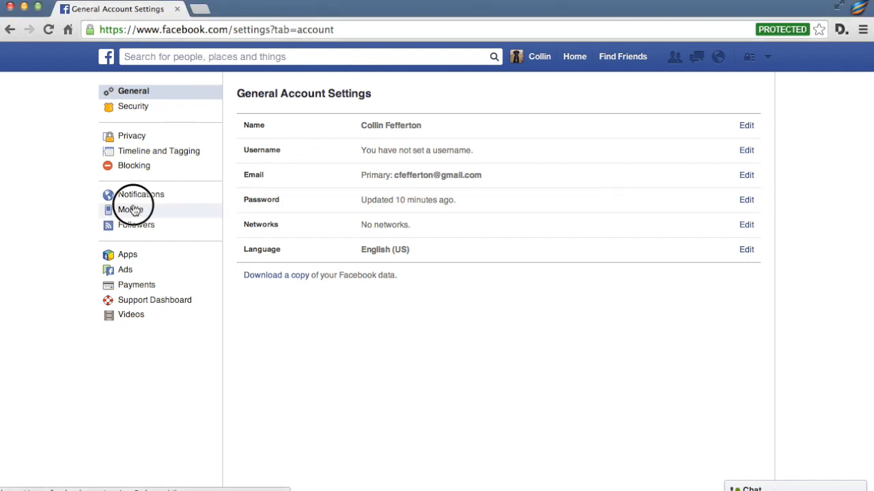
In Mobile Settings, add a phone and select its mobile carrier from the dropdown.
{"action": "left_click", "coordinate": [131, 210]}
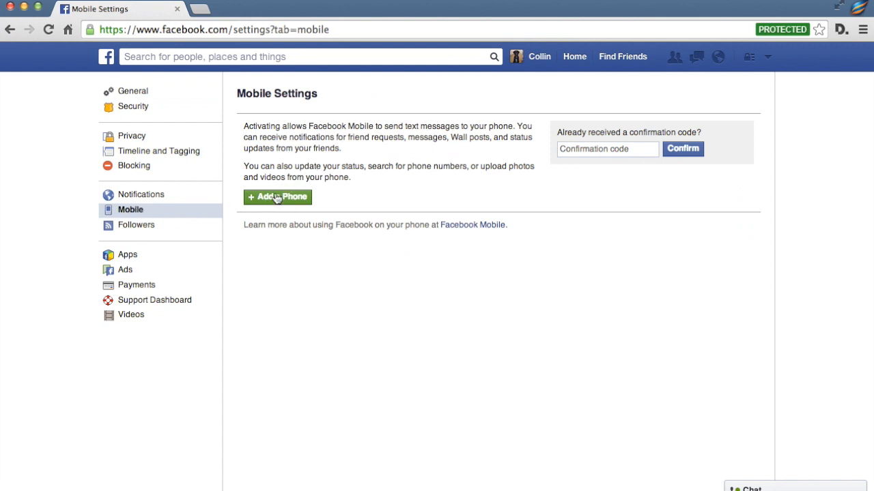
{"action": "left_click", "coordinate": [277, 196]}
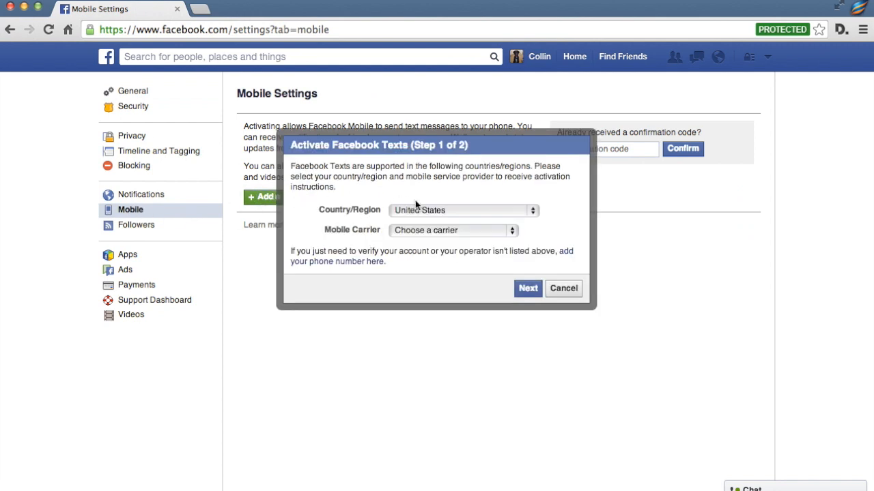
{"action": "left_click", "coordinate": [453, 229]}
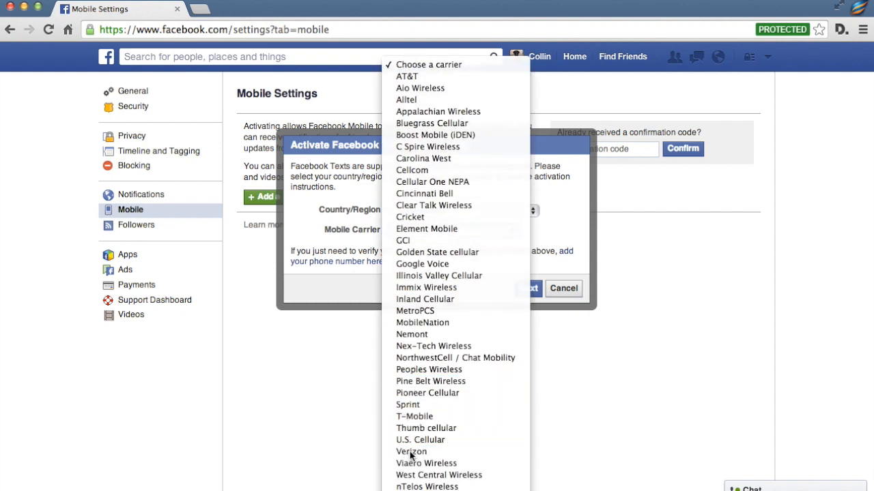
{"action": "left_click", "coordinate": [411, 452]}
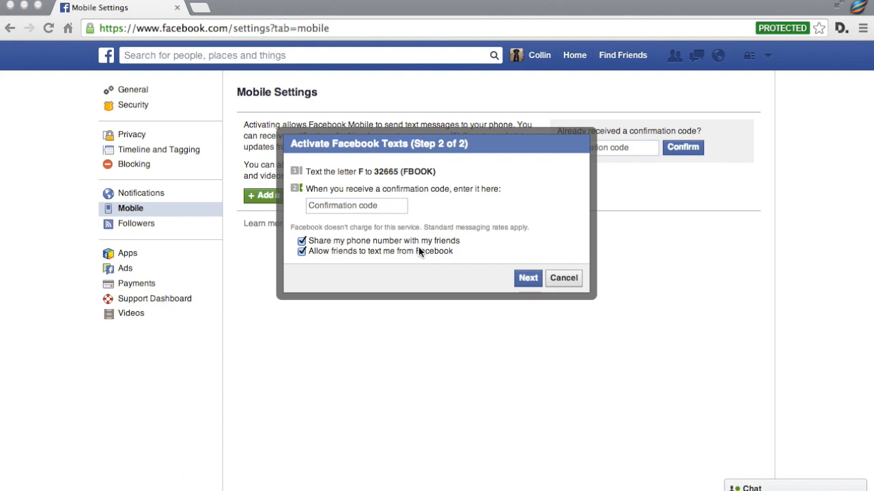
{"action": "mouse_move", "coordinate": [275, 235]}
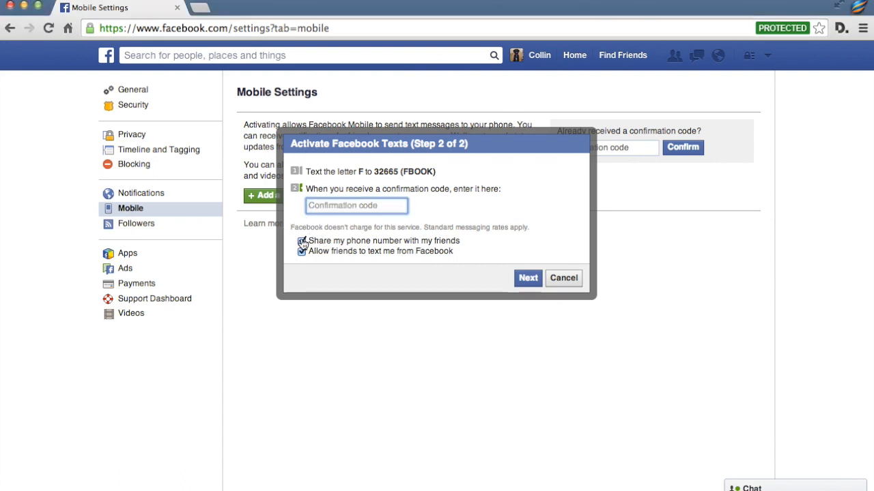
Enter the confirmation code, untick number sharing and friend texting, and finish activation.
{"action": "left_click", "coordinate": [301, 241]}
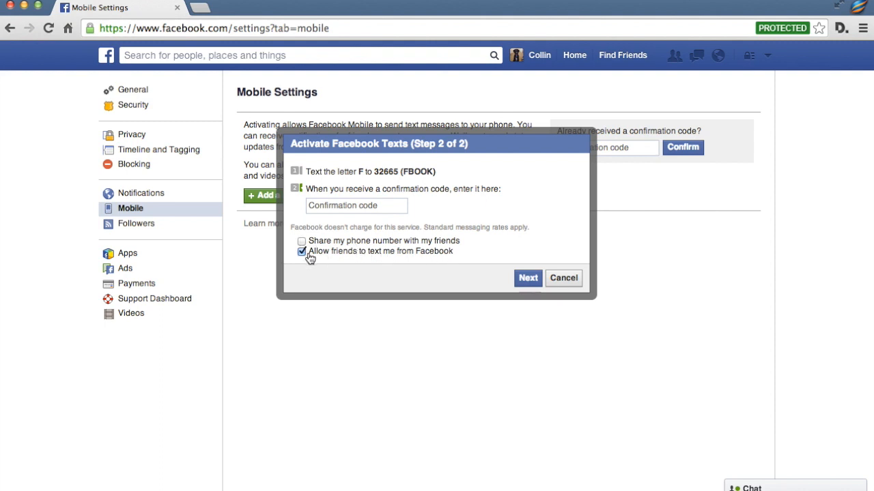
{"action": "left_click", "coordinate": [302, 251]}
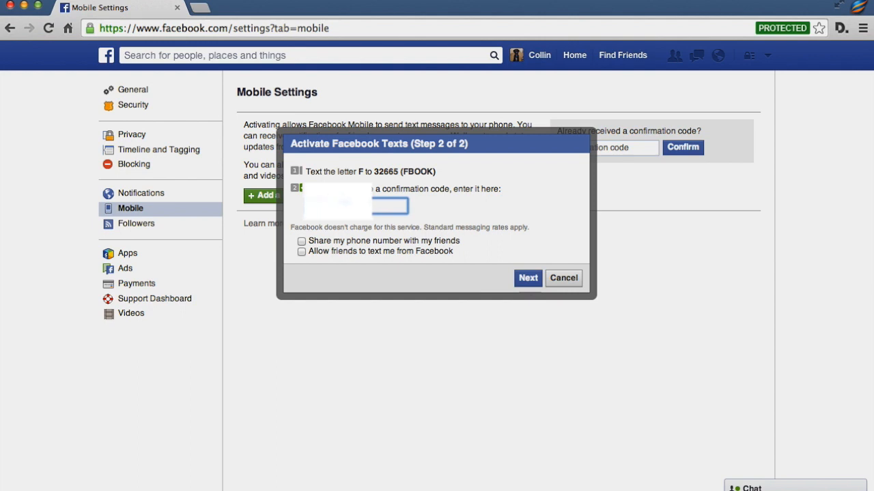
{"action": "left_click", "coordinate": [527, 279]}
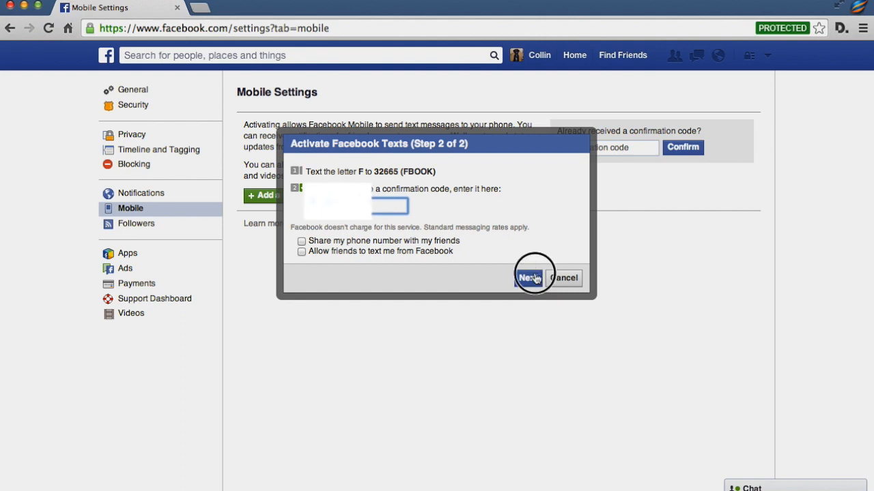
{"action": "left_click", "coordinate": [527, 278]}
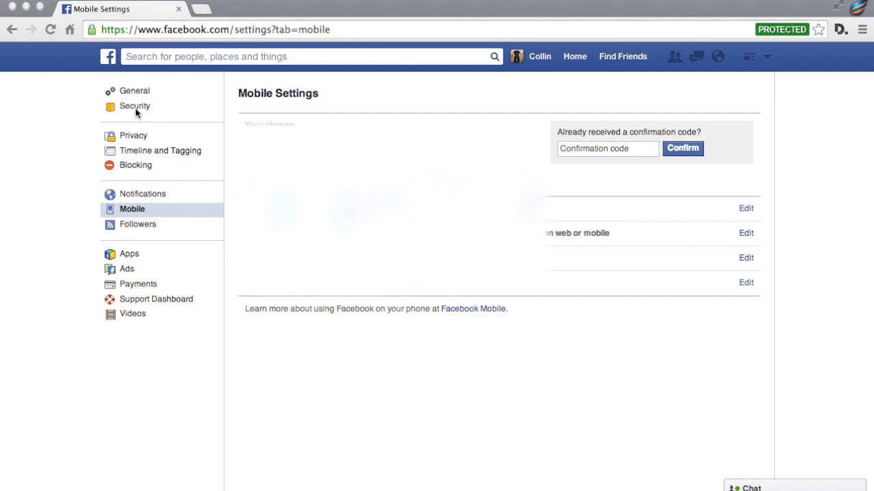
{"action": "left_click", "coordinate": [135, 106]}
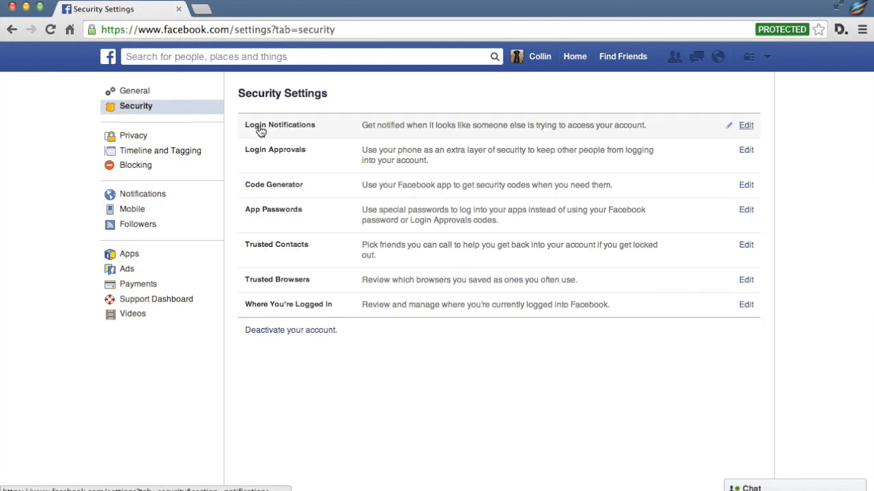
{"action": "mouse_move", "coordinate": [293, 234]}
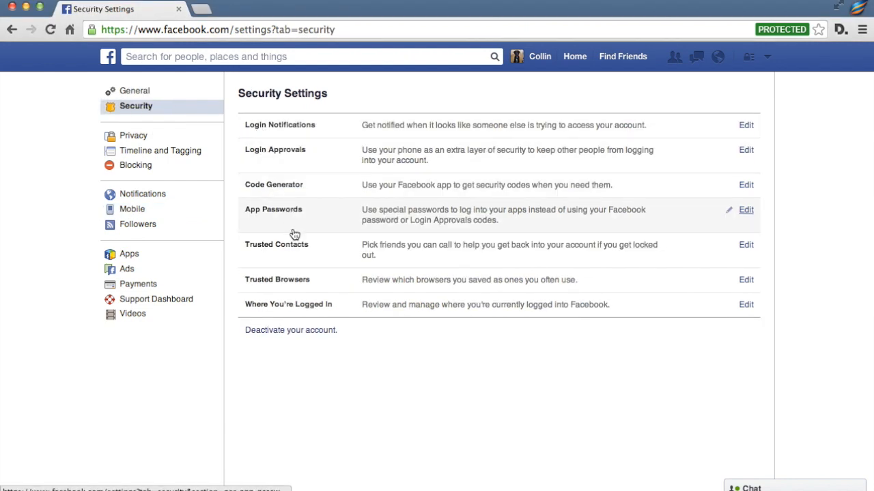
{"action": "mouse_move", "coordinate": [311, 158]}
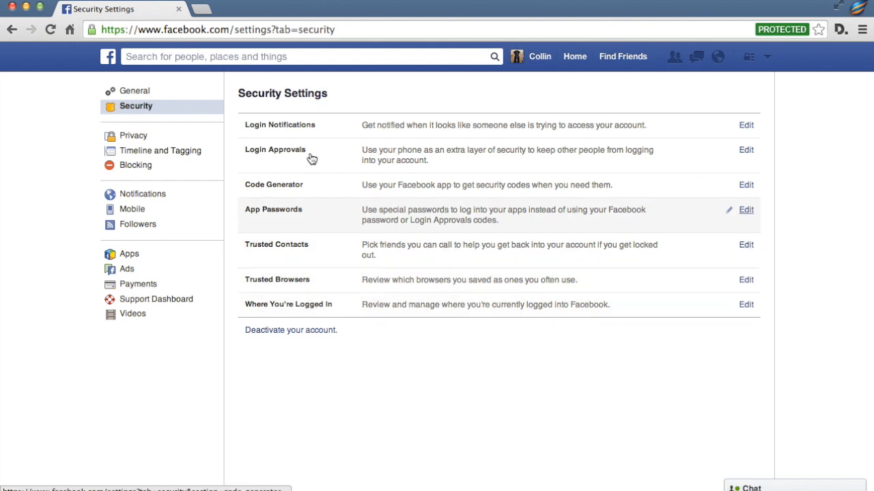
{"action": "mouse_move", "coordinate": [273, 134]}
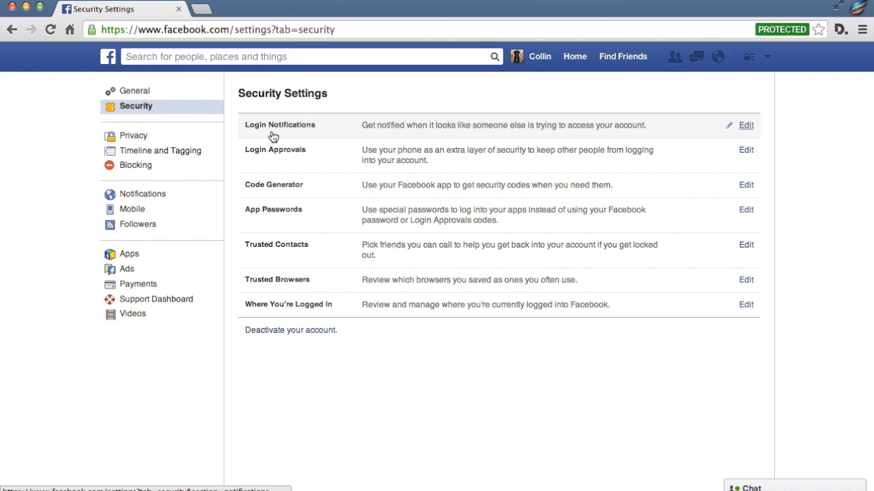
Enable text/push login notifications, save, and close the browser-settings warning.
{"action": "left_click", "coordinate": [745, 126]}
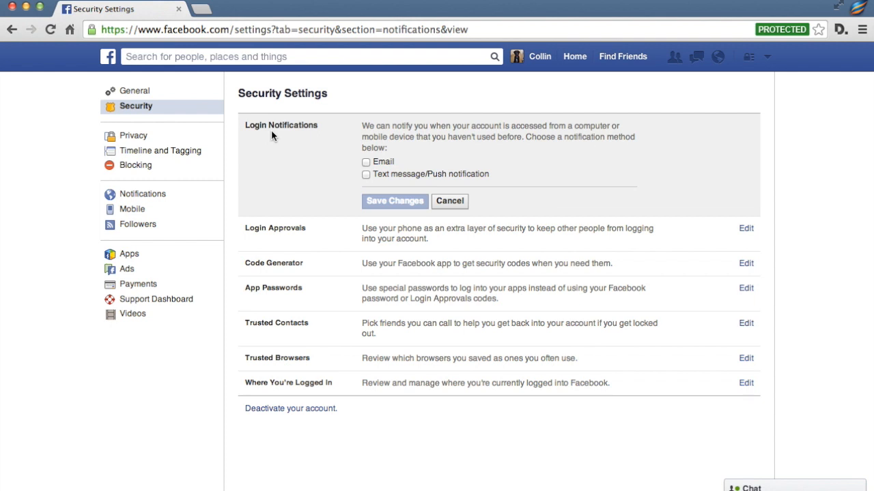
{"action": "mouse_move", "coordinate": [456, 194]}
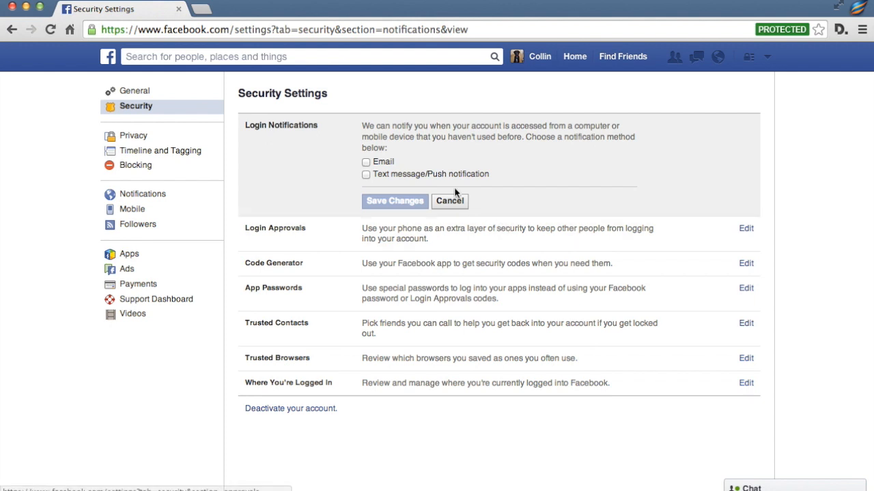
{"action": "left_click", "coordinate": [366, 175]}
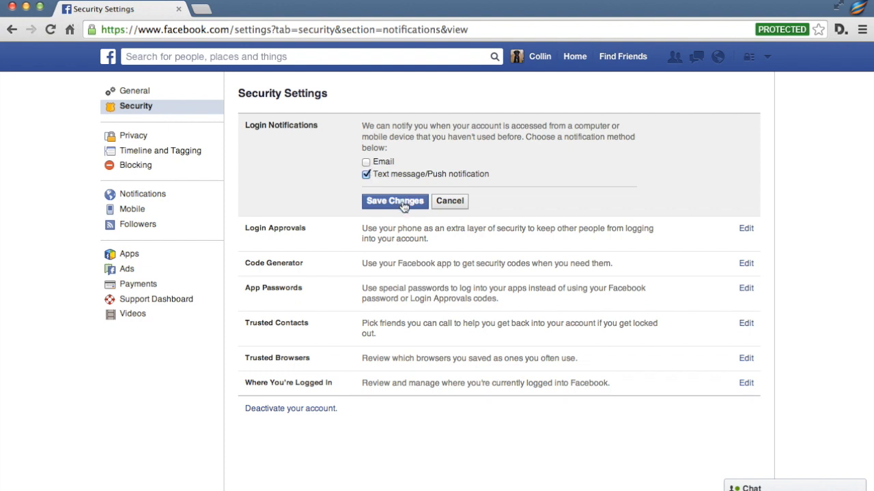
{"action": "left_click", "coordinate": [395, 201]}
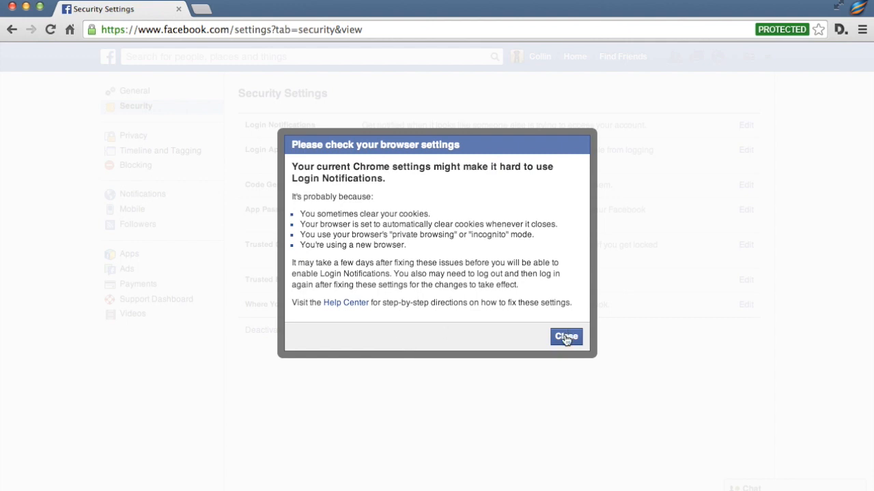
{"action": "left_click", "coordinate": [566, 336]}
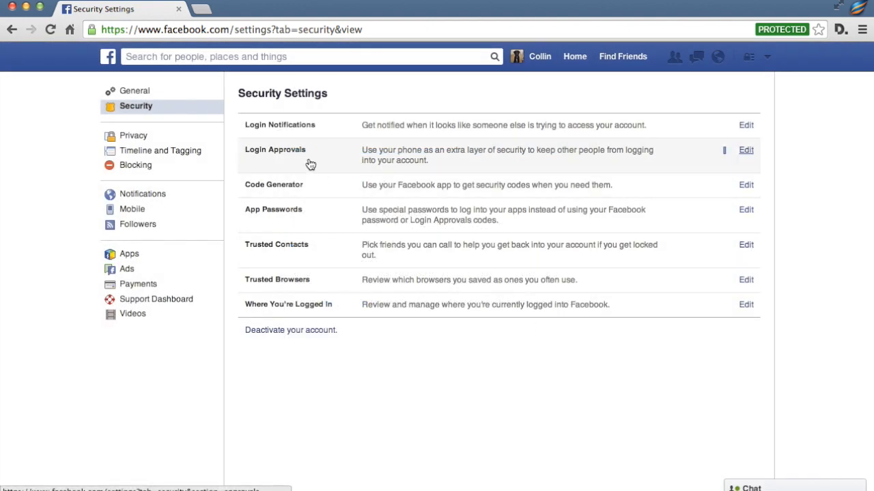
Tick the security-code requirement under Login Approvals and close the resulting warning.
{"action": "left_click", "coordinate": [745, 149]}
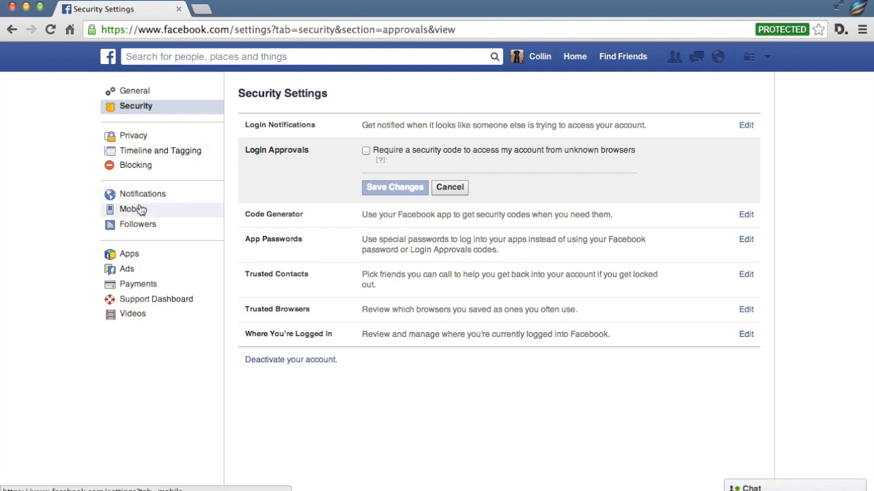
{"action": "mouse_move", "coordinate": [142, 210]}
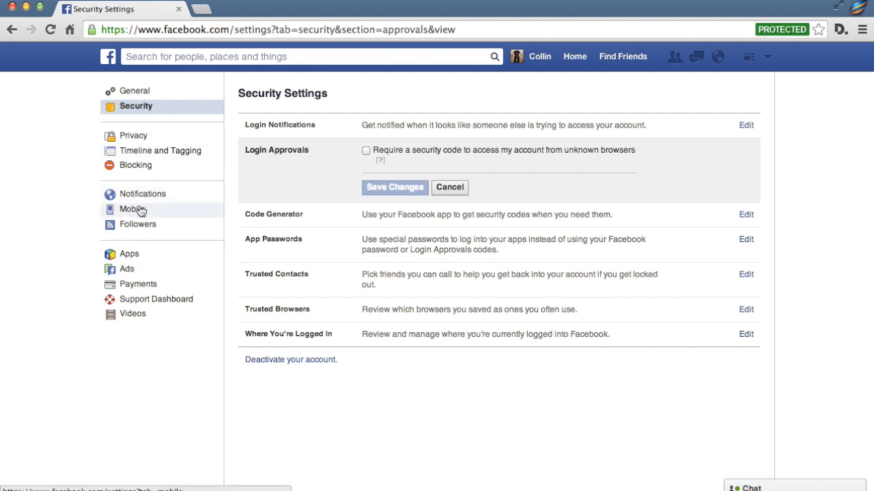
{"action": "mouse_move", "coordinate": [327, 169]}
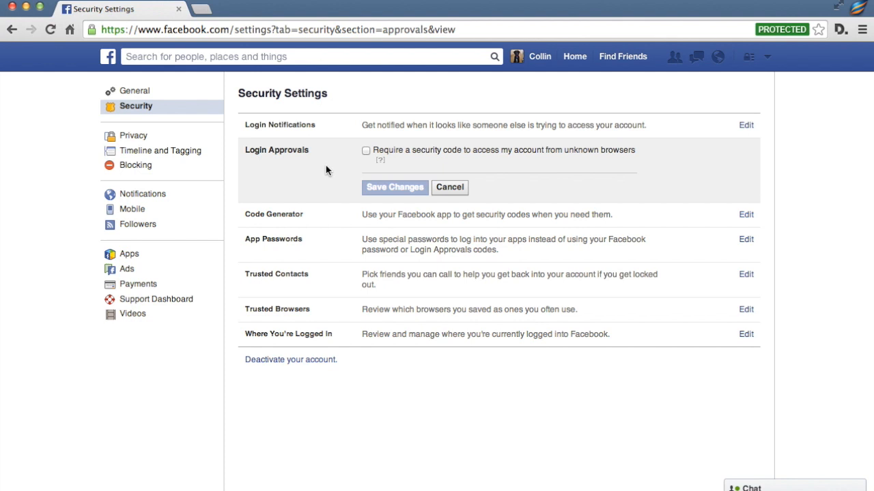
{"action": "mouse_move", "coordinate": [393, 145]}
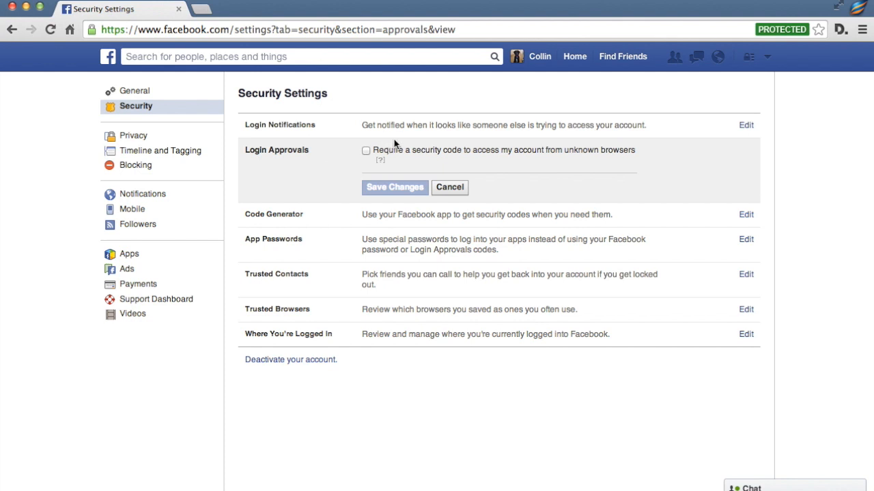
{"action": "left_click", "coordinate": [366, 150]}
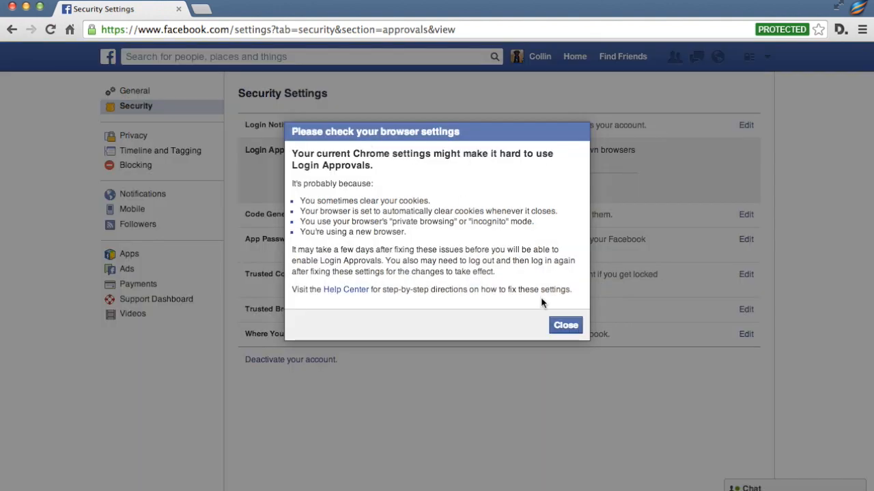
{"action": "left_click", "coordinate": [565, 325]}
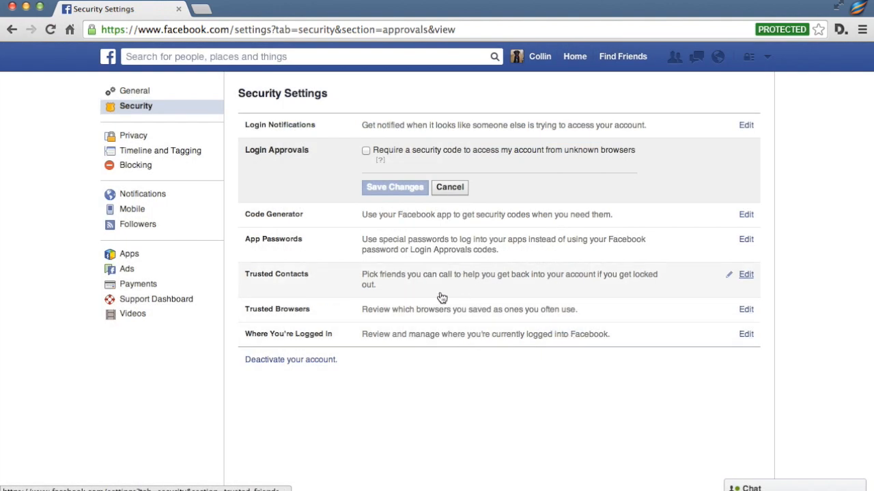
Expand the Code Generator section, read its details, and close it again.
{"action": "left_click", "coordinate": [745, 214]}
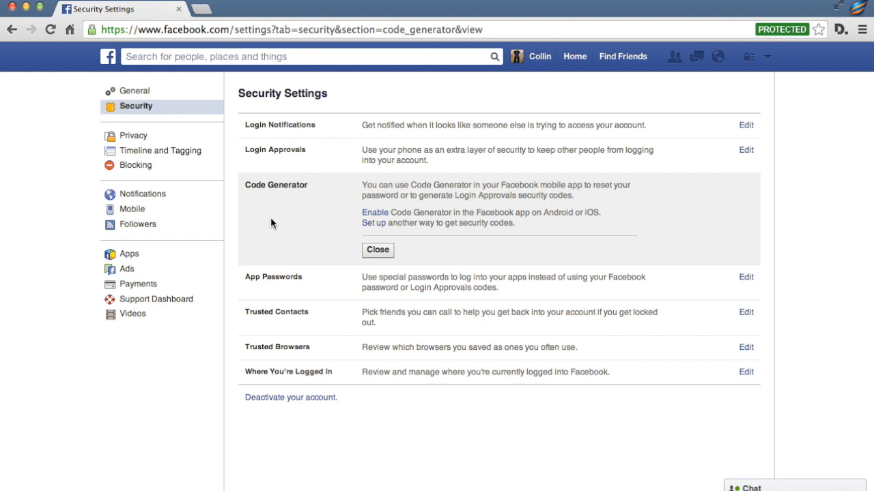
{"action": "left_click", "coordinate": [377, 250]}
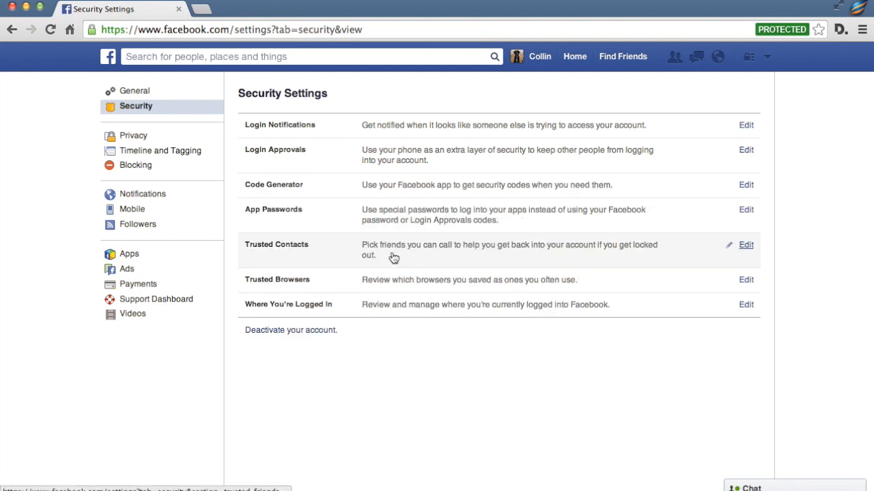
{"action": "left_click", "coordinate": [745, 210]}
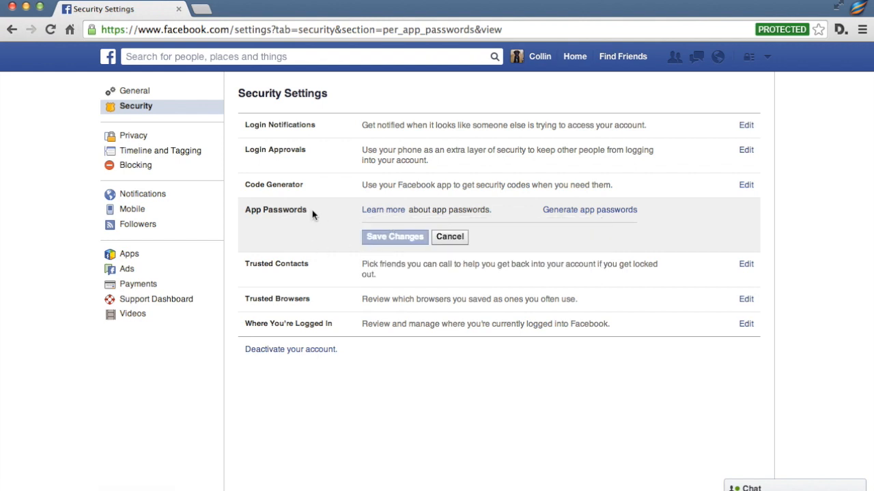
{"action": "mouse_move", "coordinate": [333, 268]}
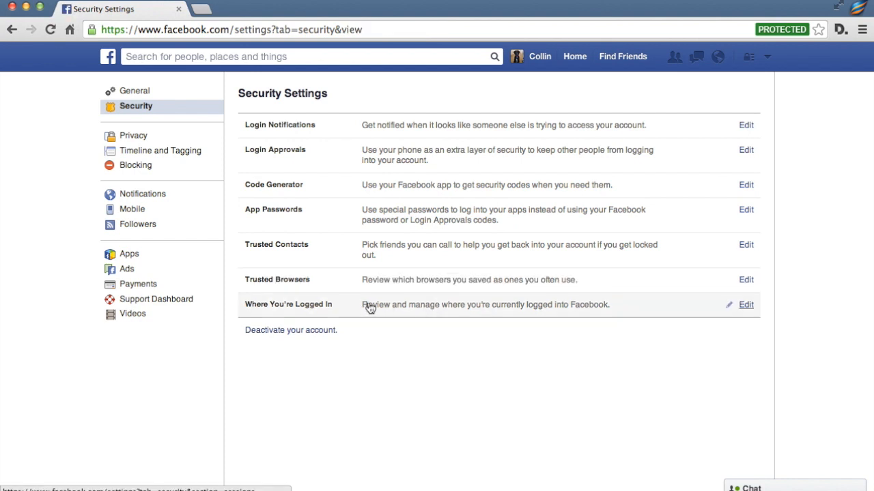
{"action": "left_click", "coordinate": [745, 305]}
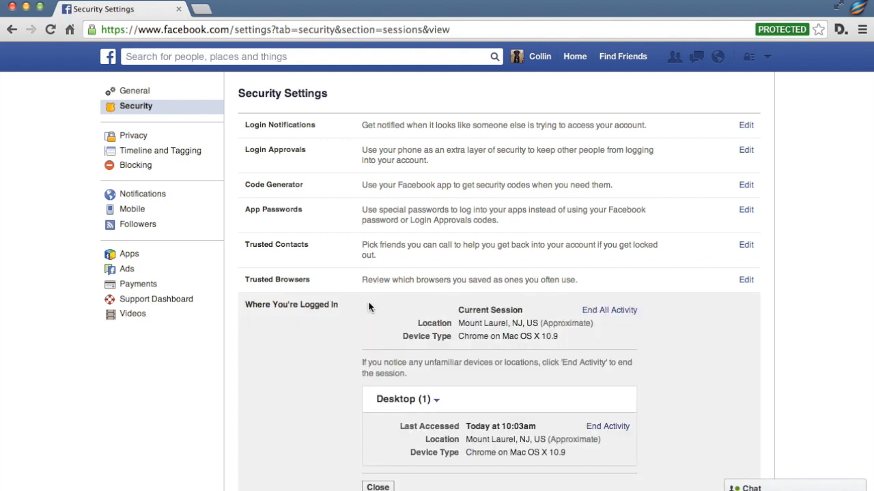
{"action": "scroll", "scroll_direction": "down", "scroll_amount": 3}
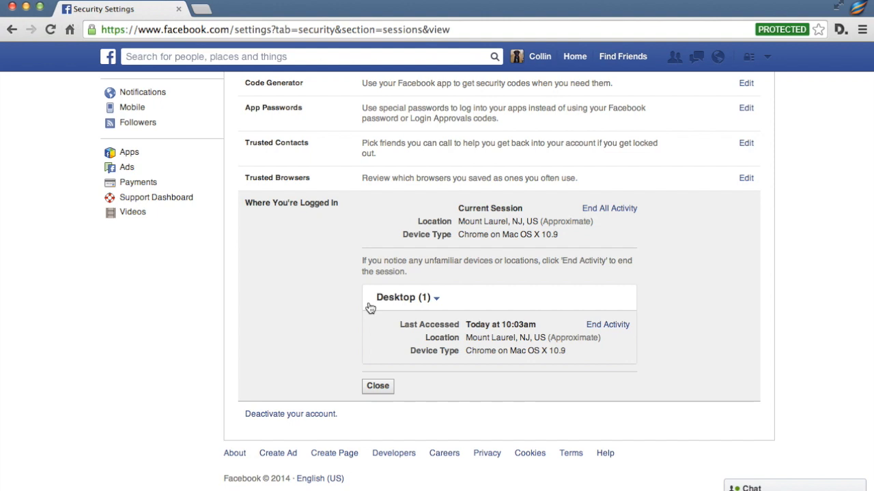
{"action": "mouse_move", "coordinate": [421, 303]}
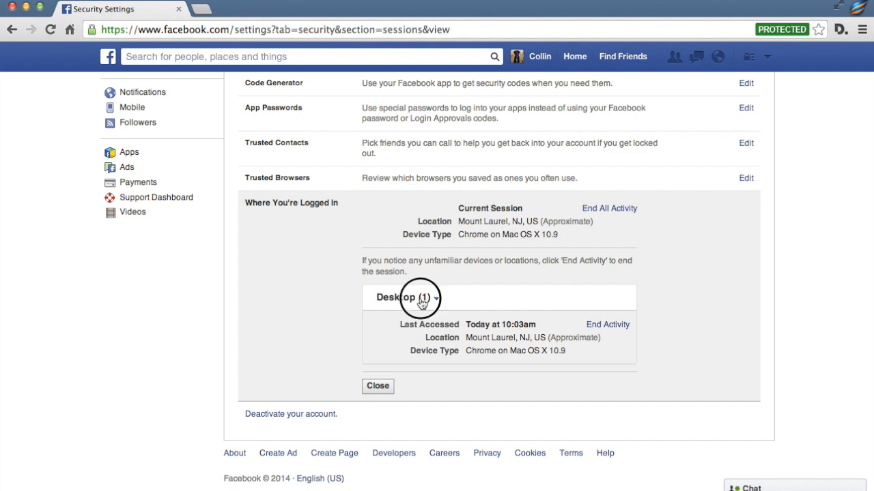
{"action": "left_click", "coordinate": [377, 385]}
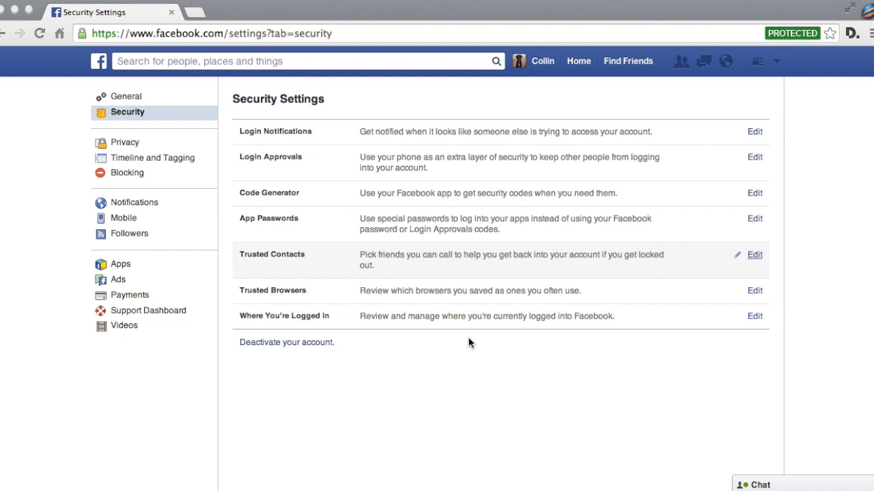
{"action": "mouse_move", "coordinate": [604, 191]}
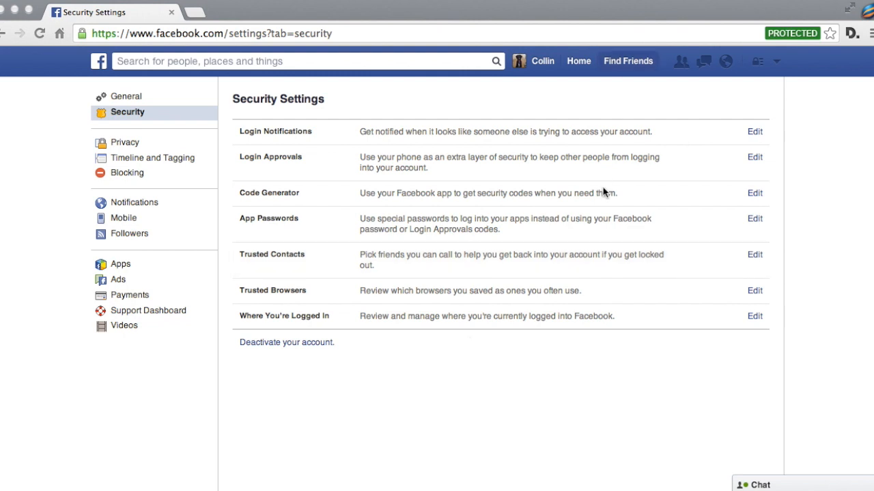
{"action": "mouse_move", "coordinate": [566, 107]}
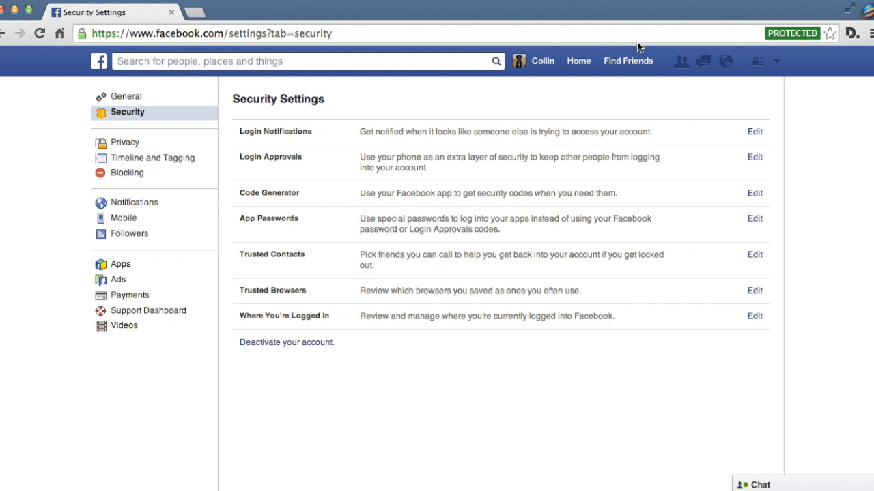
Reveal the account menu from the top-right arrow, showing Activity Log, Settings and Log Out.
{"action": "left_click", "coordinate": [775, 60]}
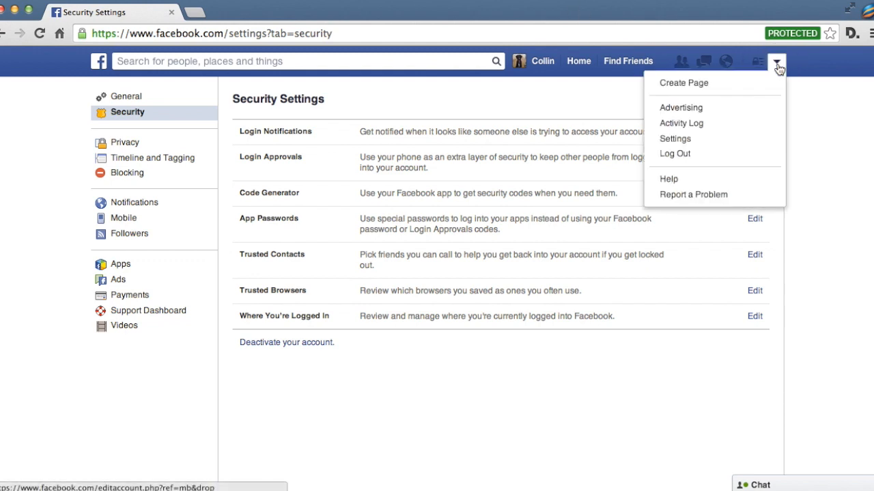
{"action": "mouse_move", "coordinate": [674, 153]}
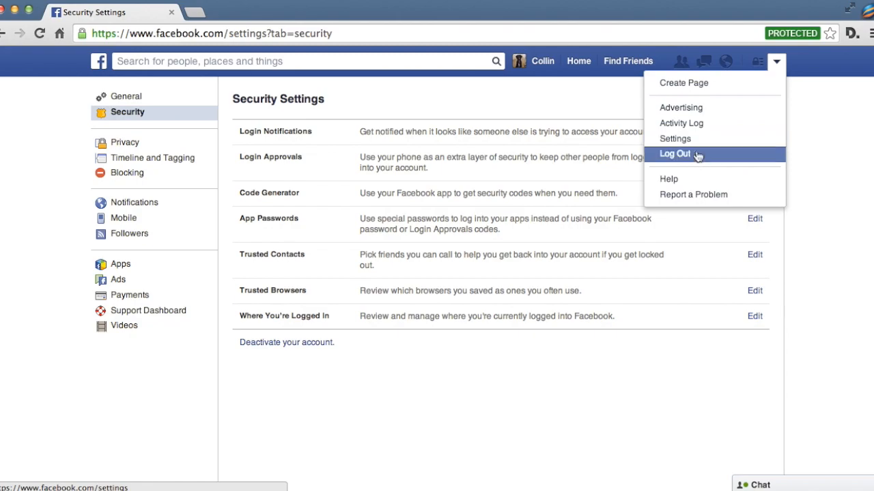